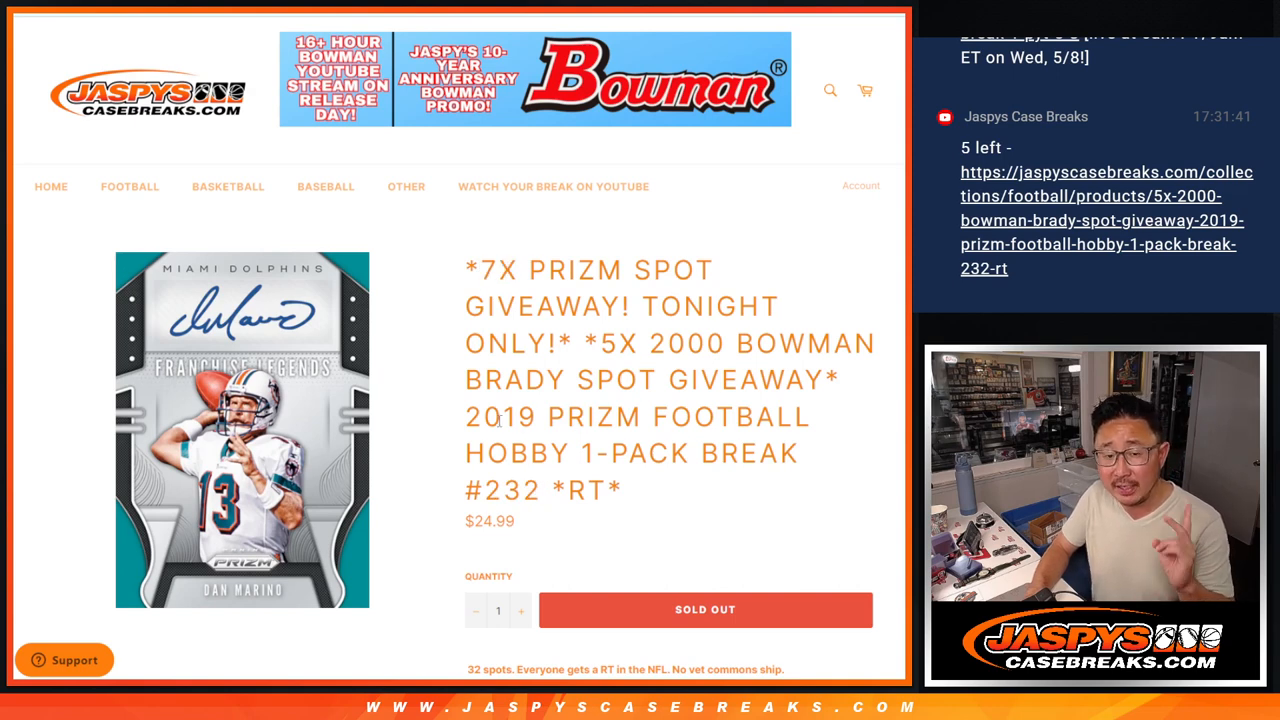
- View the sold-out 2019 Prizm Football break #232 page in the Jaspys Case Breaks store
double_click(498, 417)
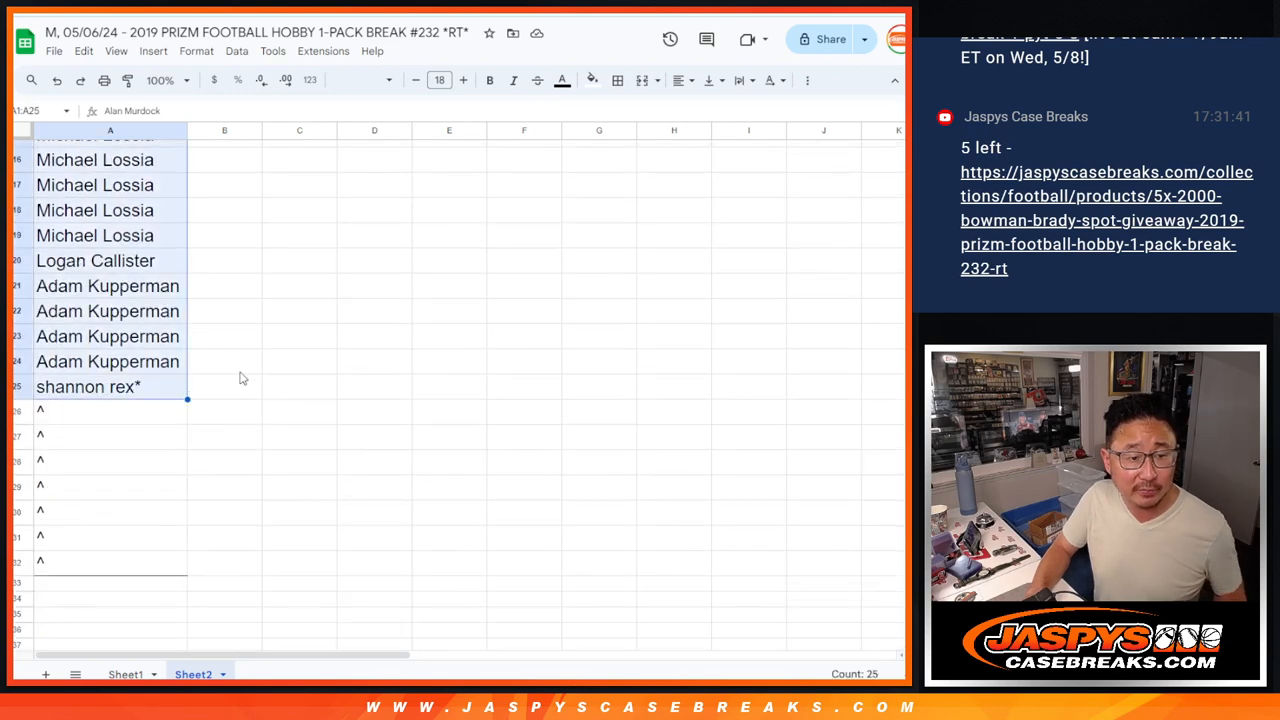
- Look over the 25 buyer names listed in column A of Sheet2
scroll(down, 3)
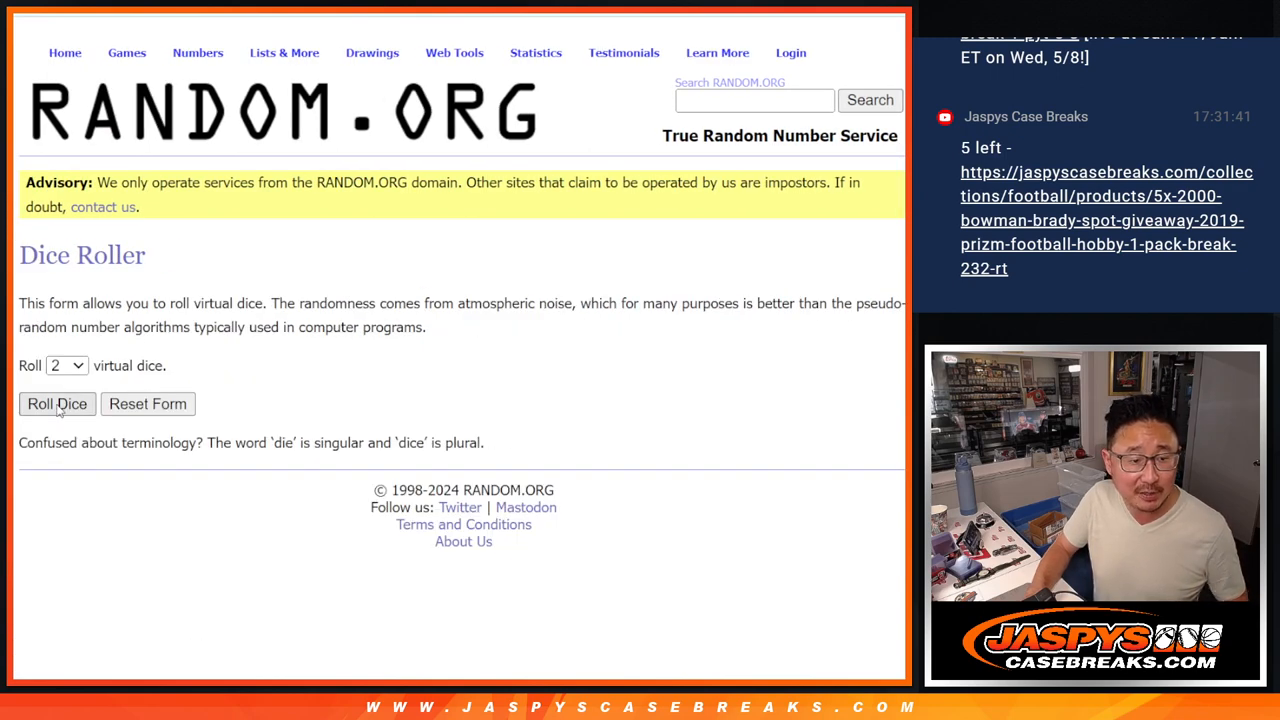
- Roll the dice for the shuffle count, randomize the 25 names, and select the top seven as bonus winners
click(57, 403)
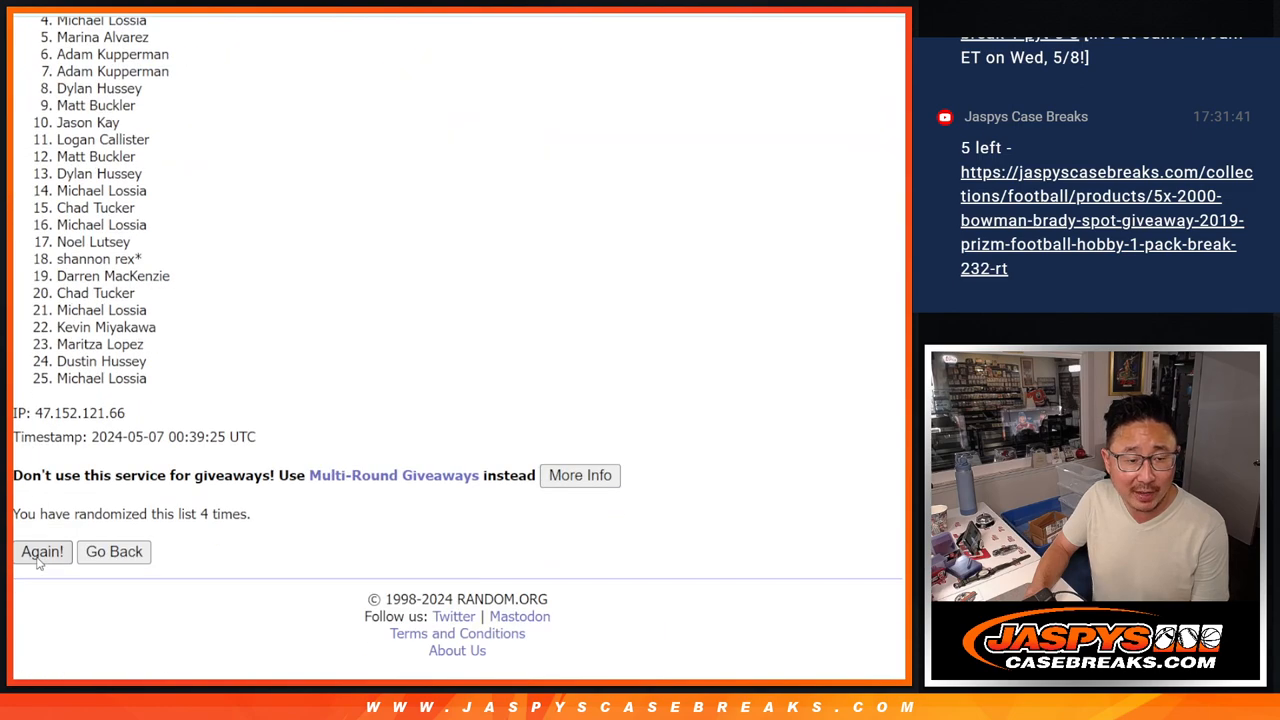
click(42, 551)
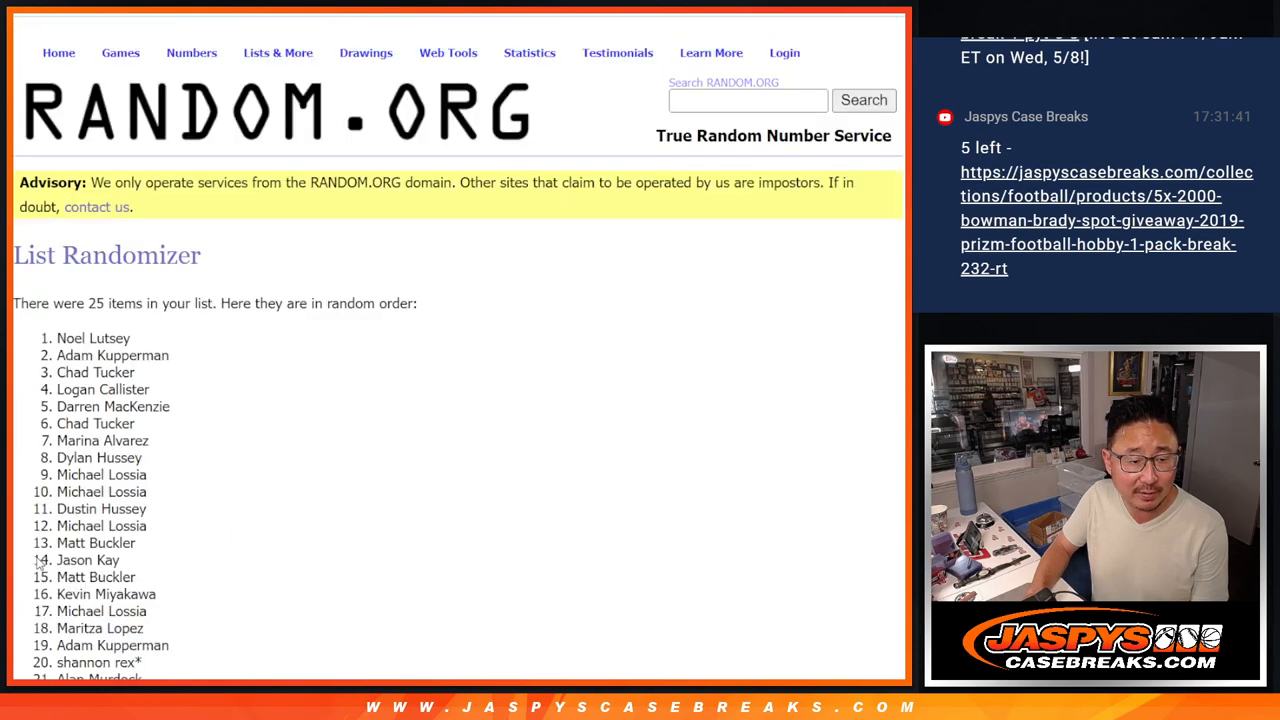
scroll(down, 3)
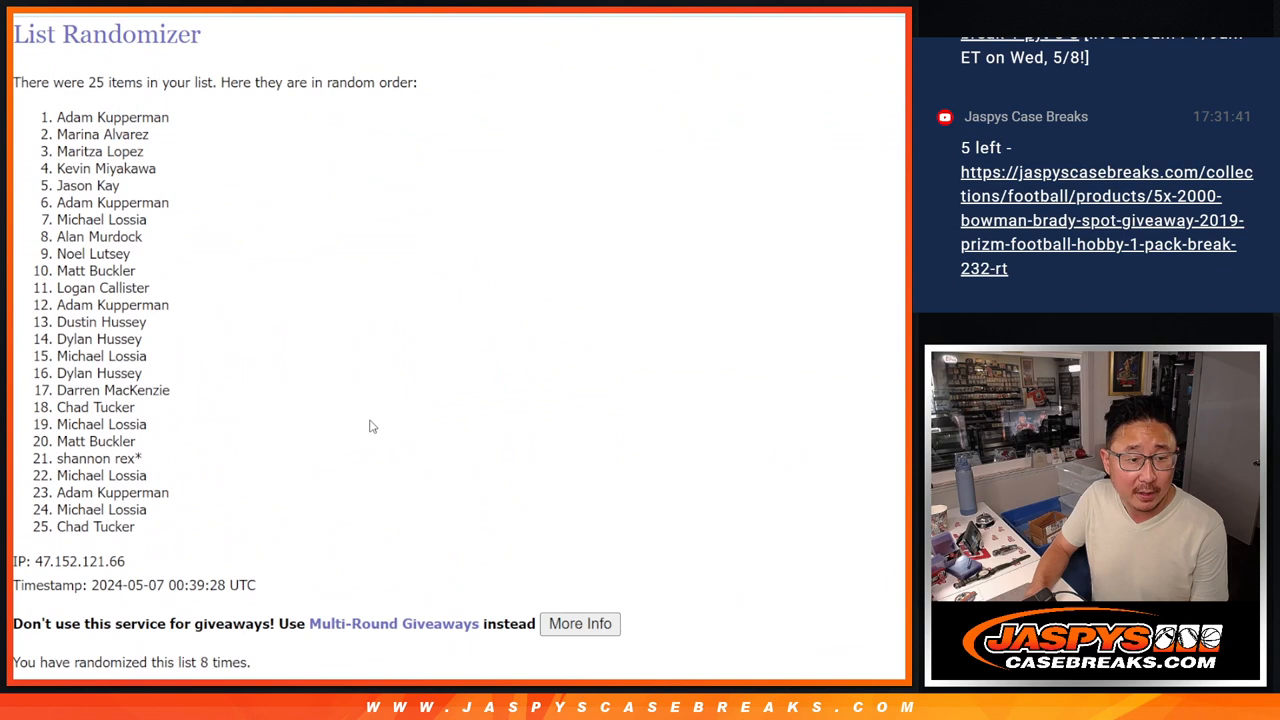
drag(57, 117, 147, 140)
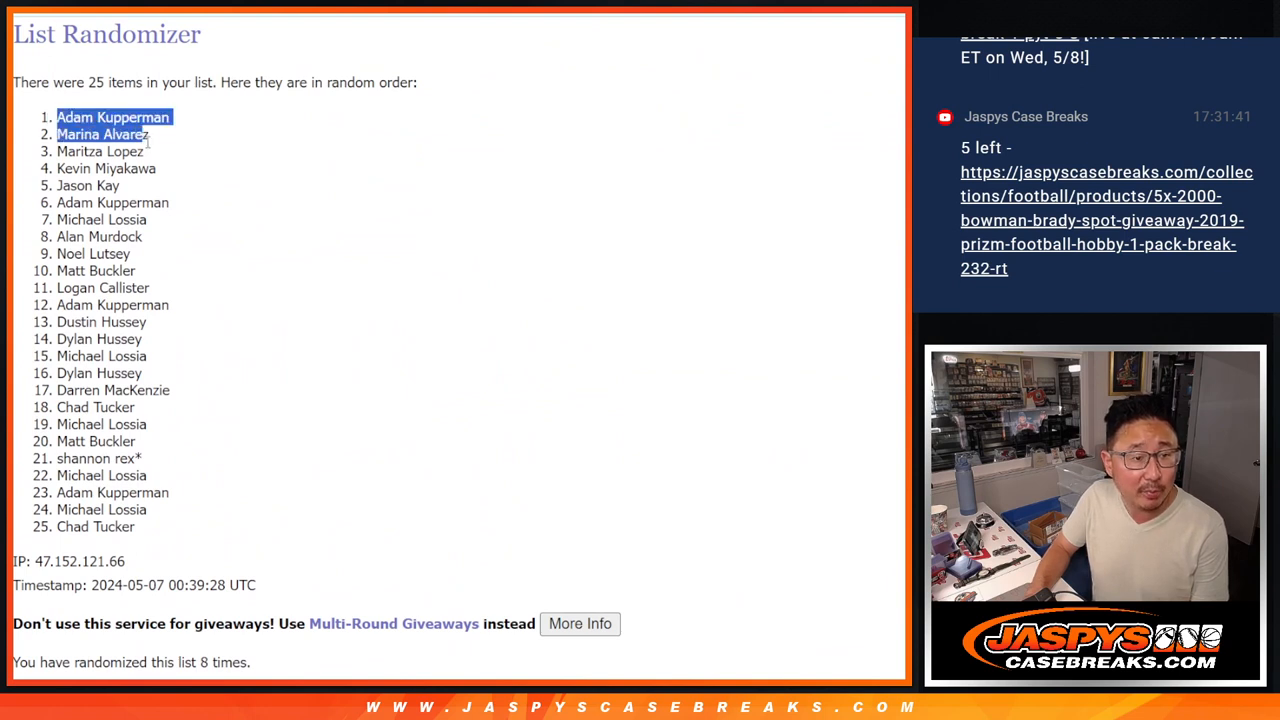
drag(145, 134, 185, 190)
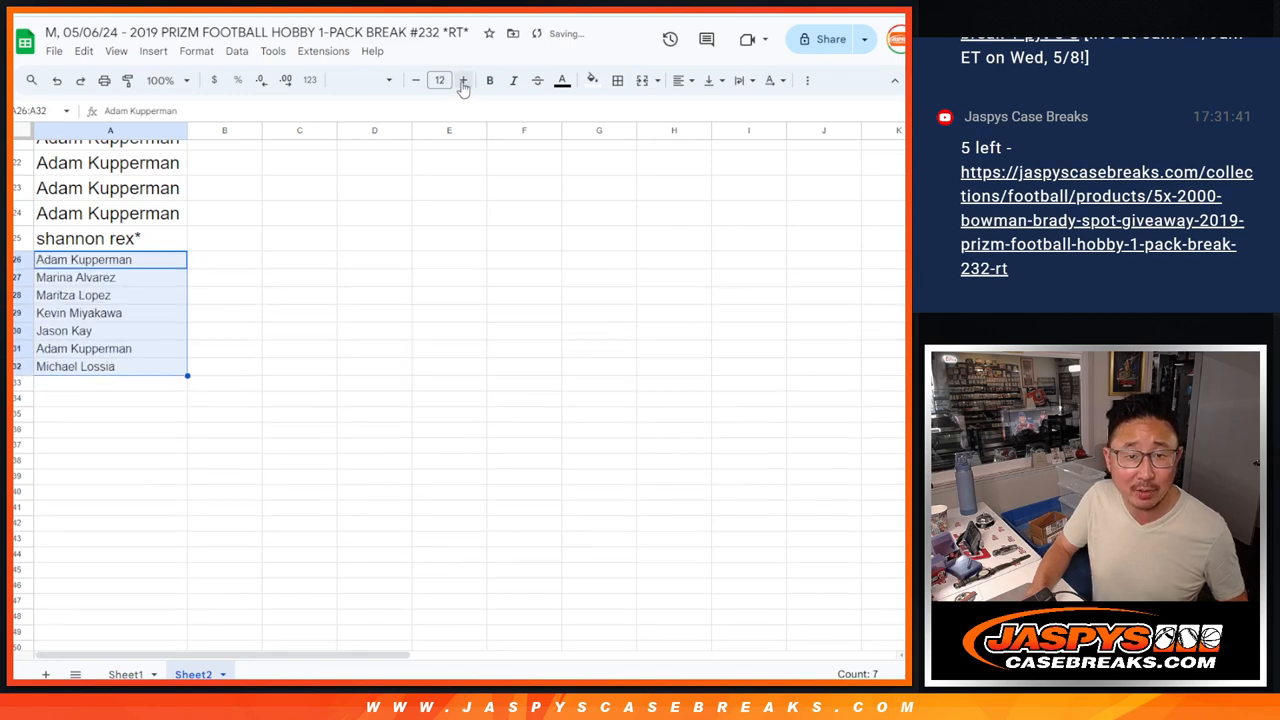
- Mark the seven pasted winners in A26:A32 with a caret and return to the Dice Roller
click(463, 80)
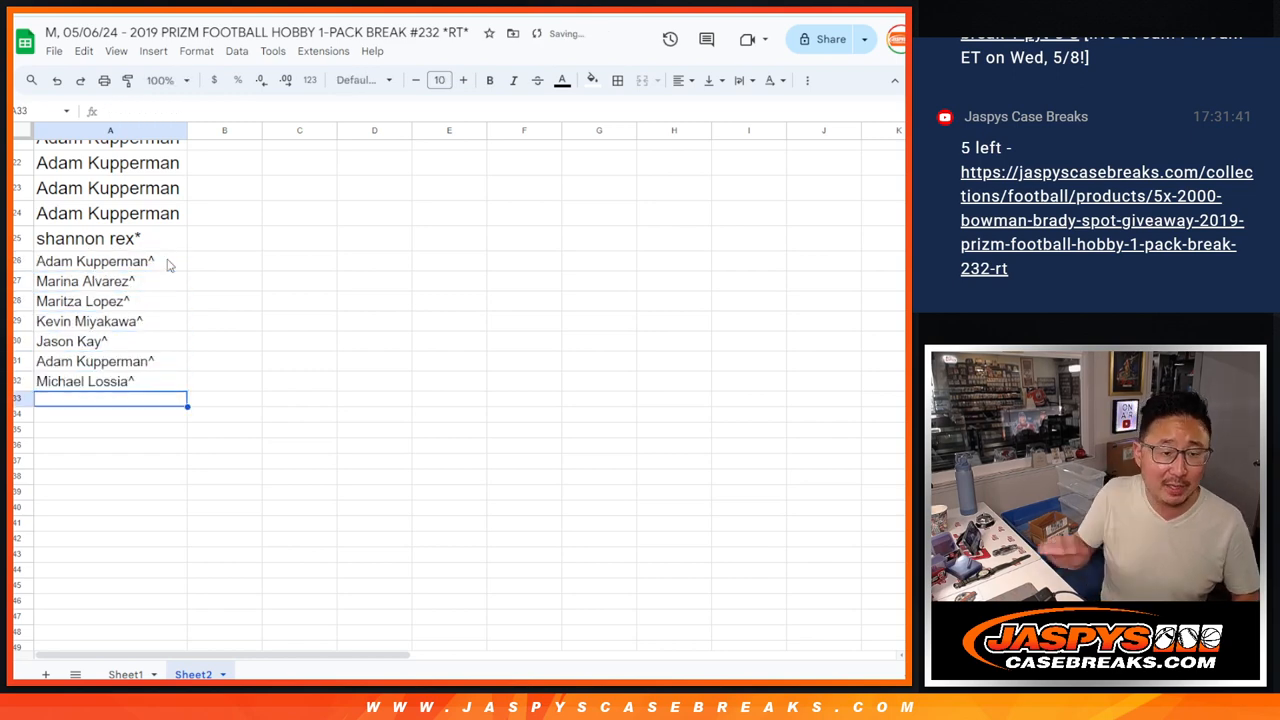
scroll(up, 3)
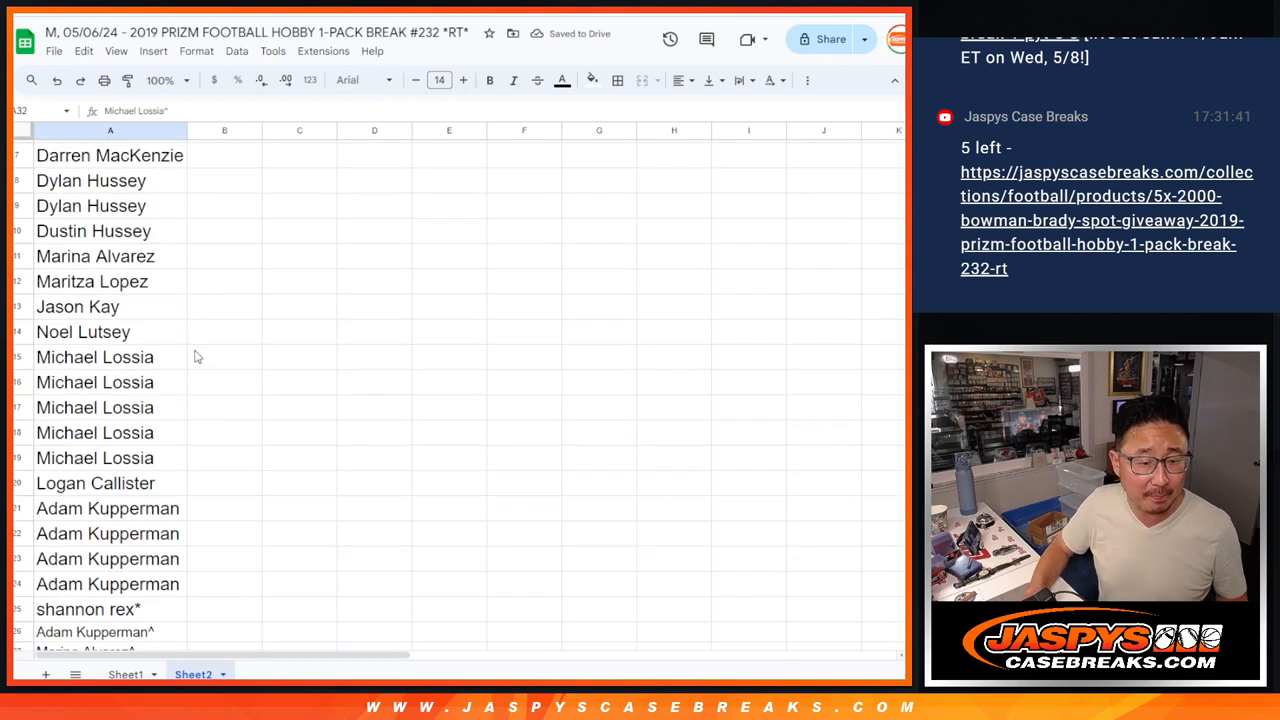
click(110, 130)
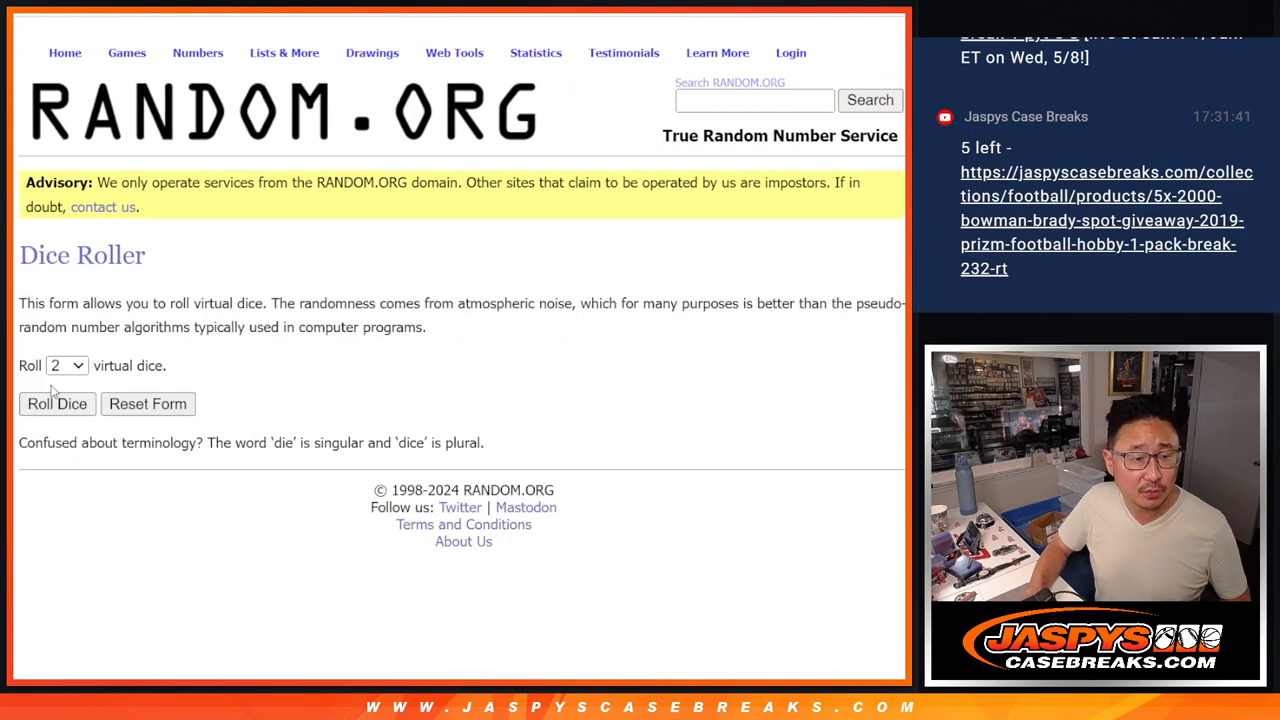
- Roll the dice, shuffle the 32-name list onto Sheet1, then shuffle the 32 NFL teams
click(57, 403)
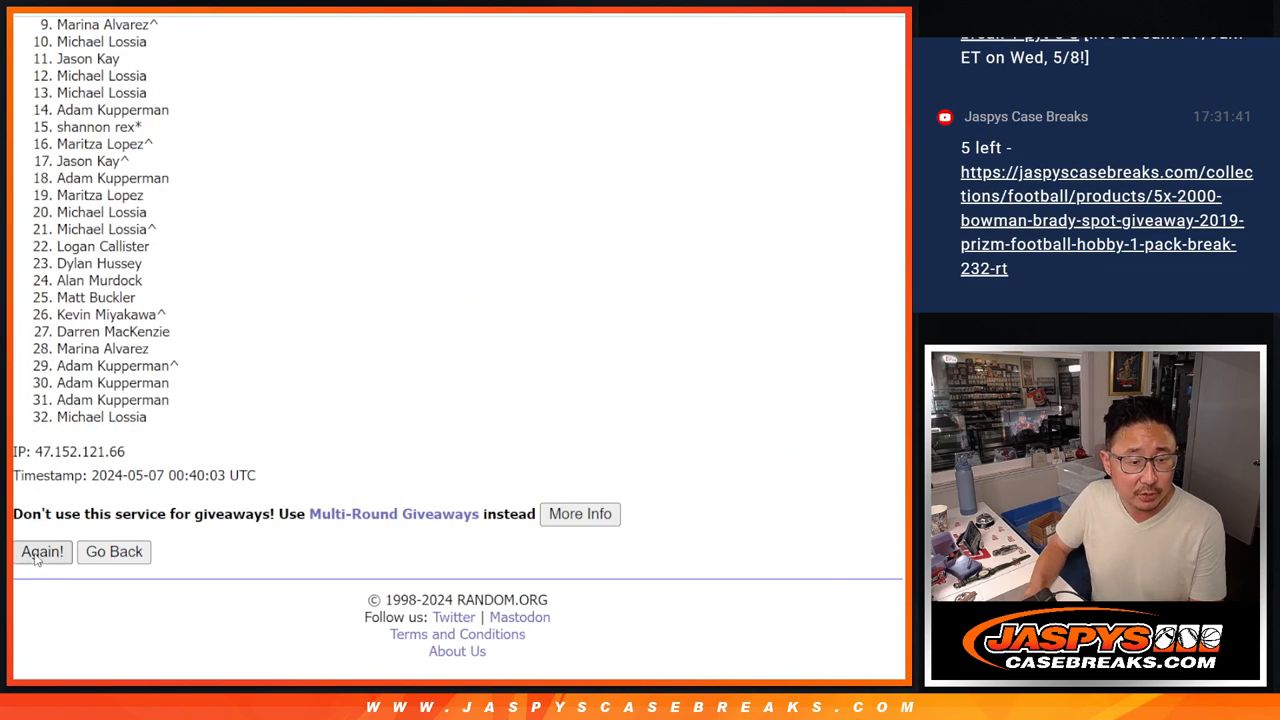
click(42, 551)
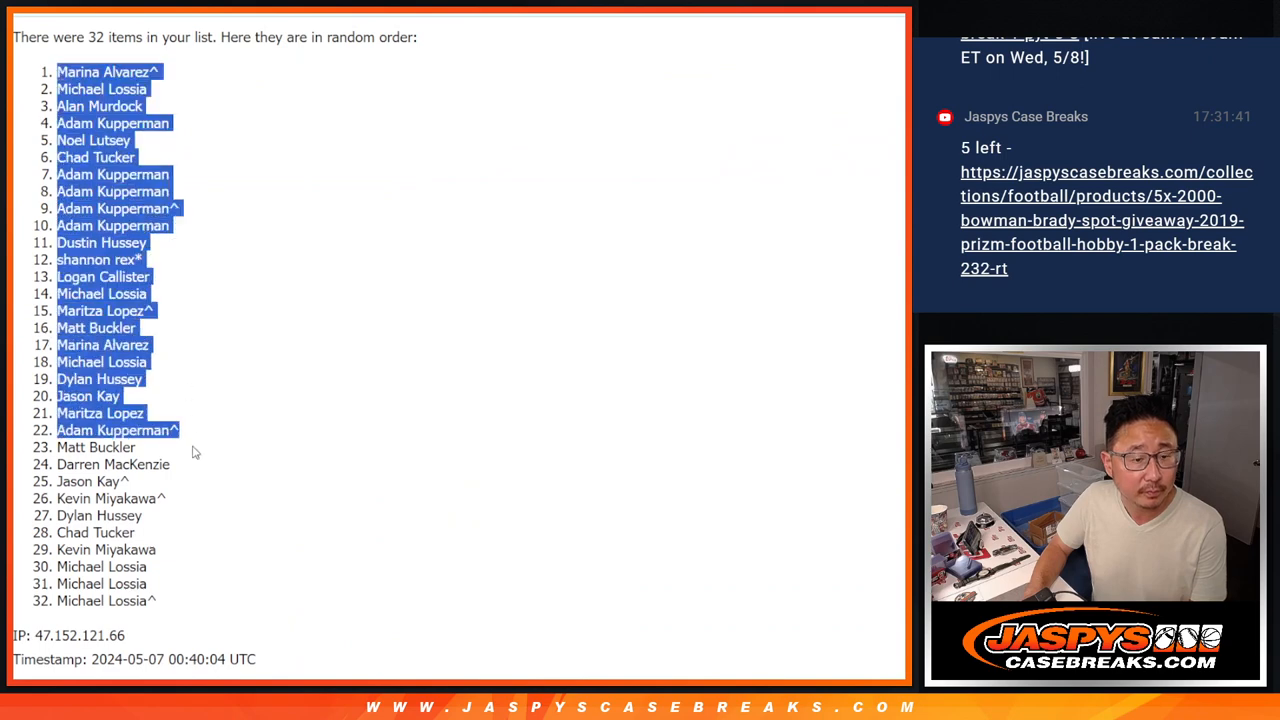
scroll(down, 3)
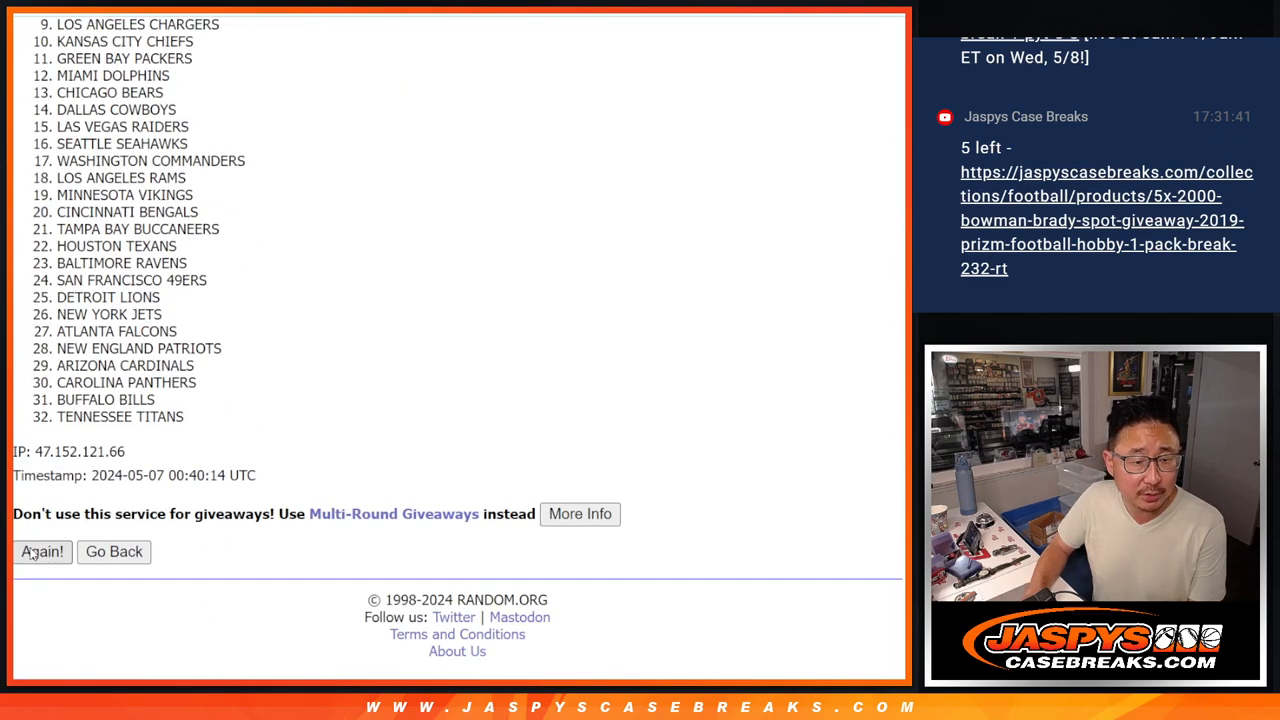
click(42, 551)
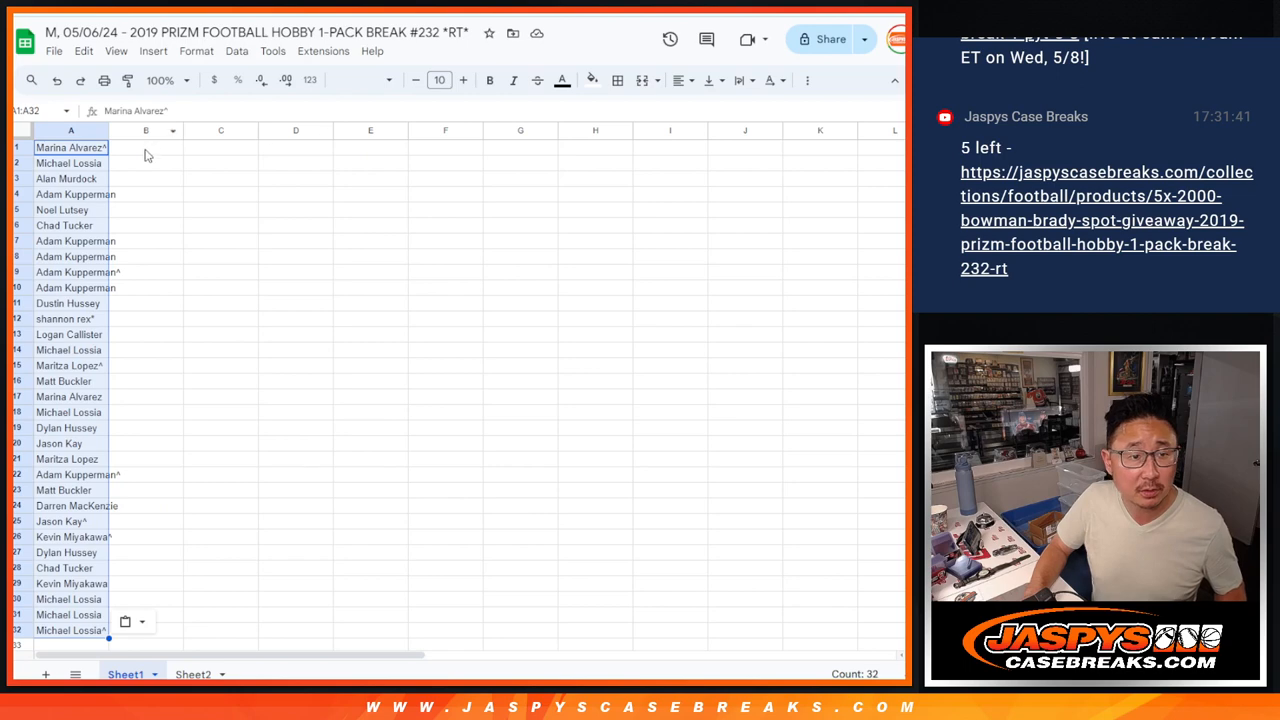
- Restyle the name-and-team table in Josefin Sans and enlarge the view
click(380, 80)
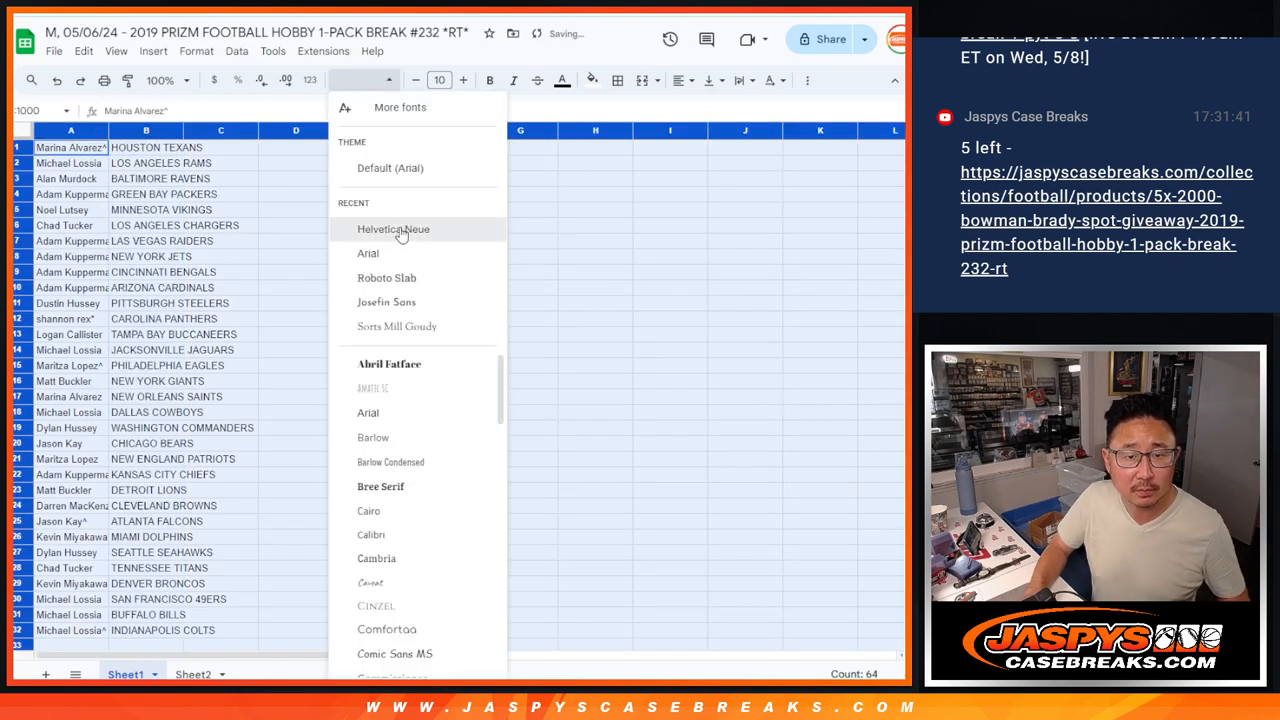
click(393, 229)
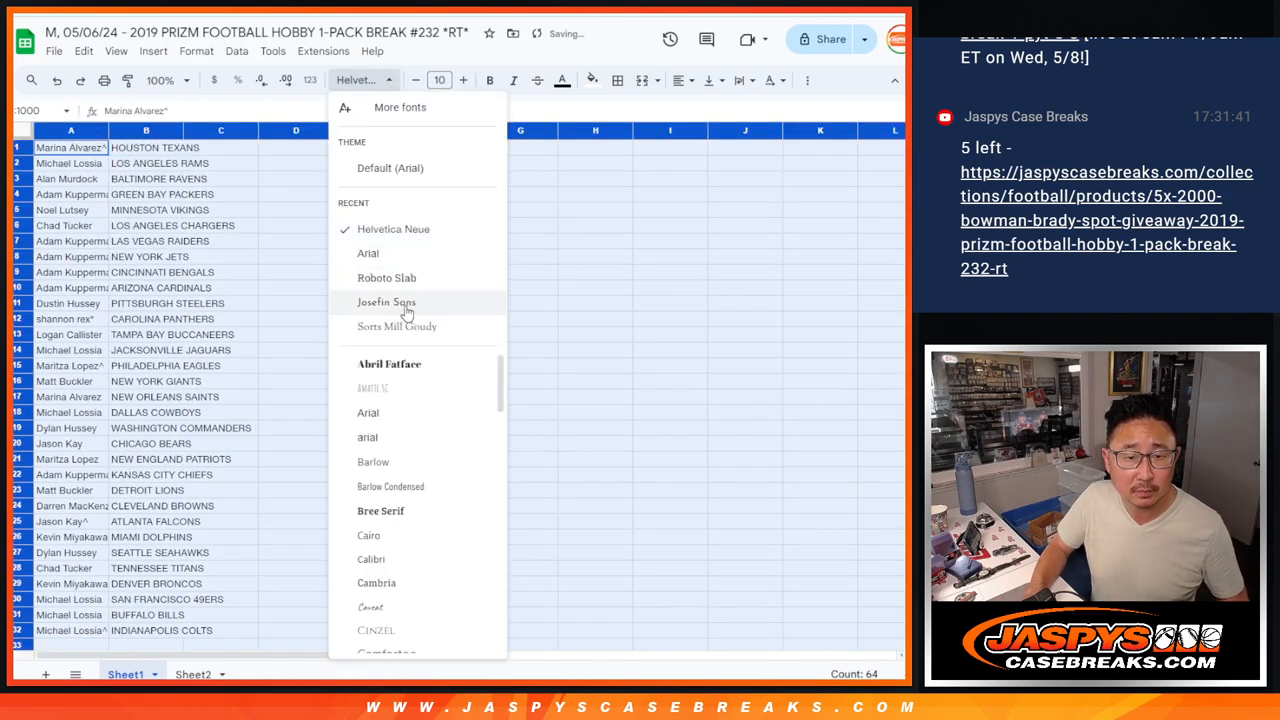
click(386, 302)
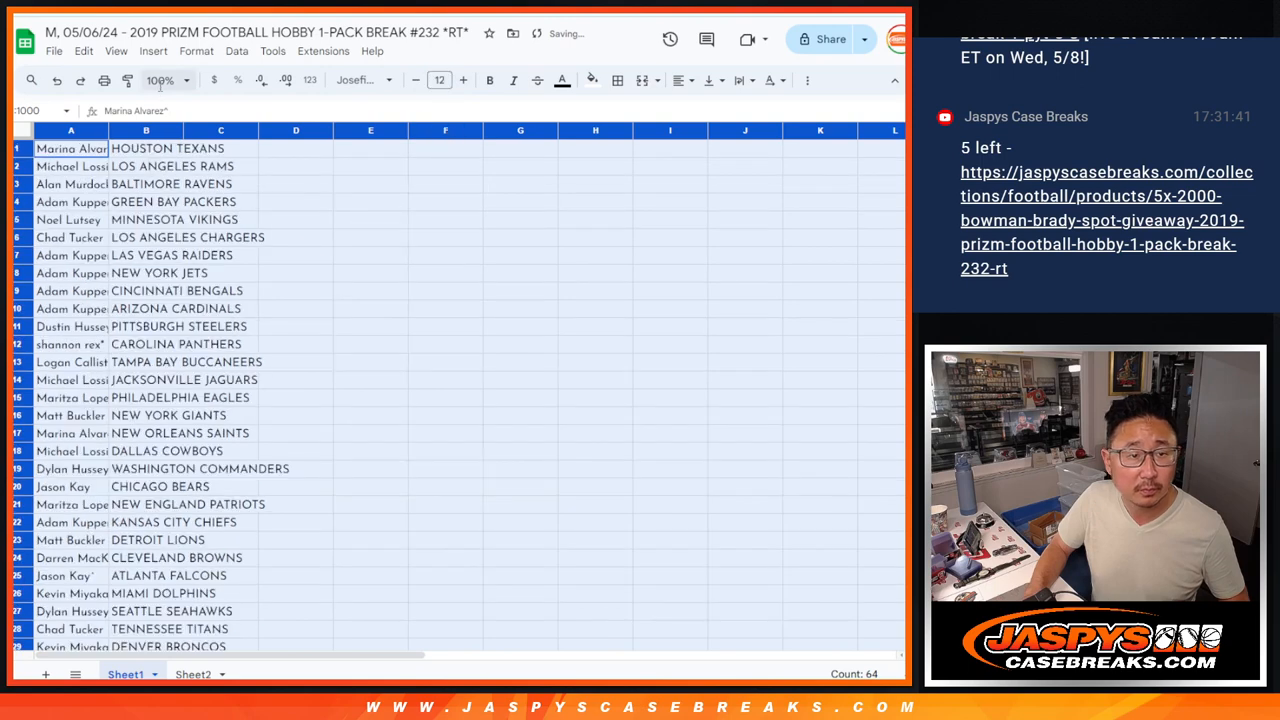
click(160, 80)
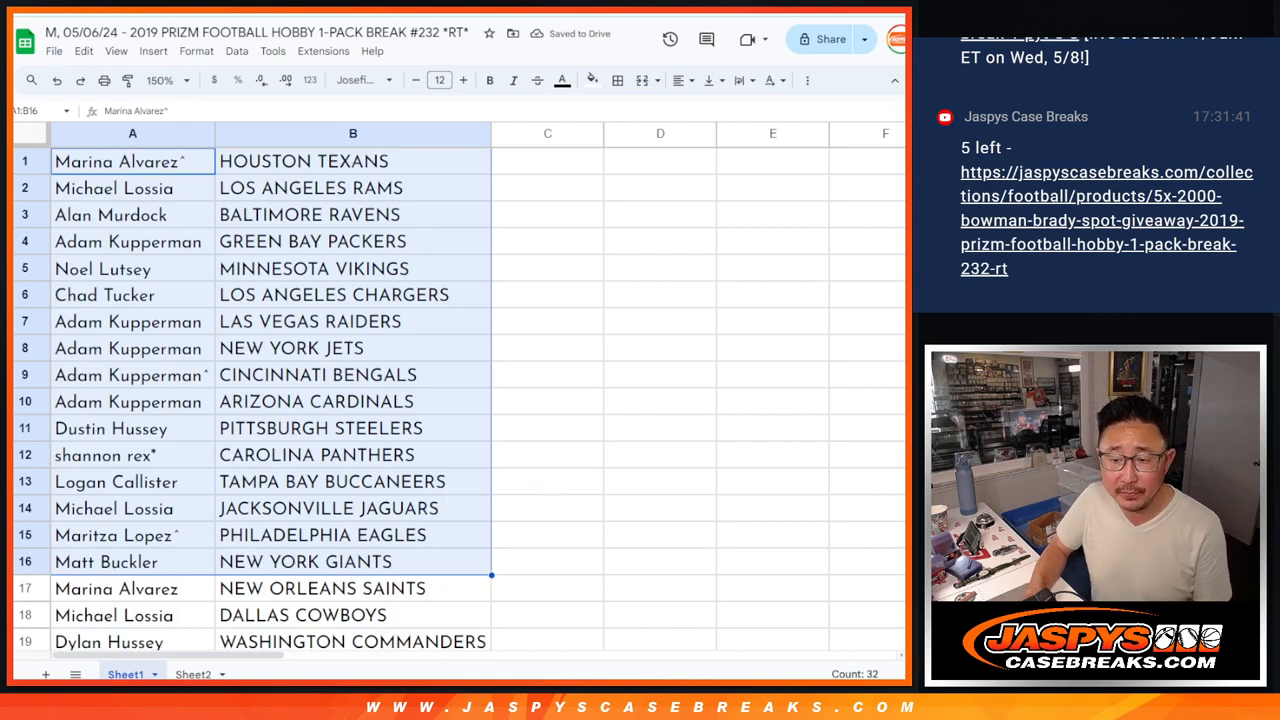
- Select the full list through row 32 and shrink the view to show all 32 rows
scroll(down, 3)
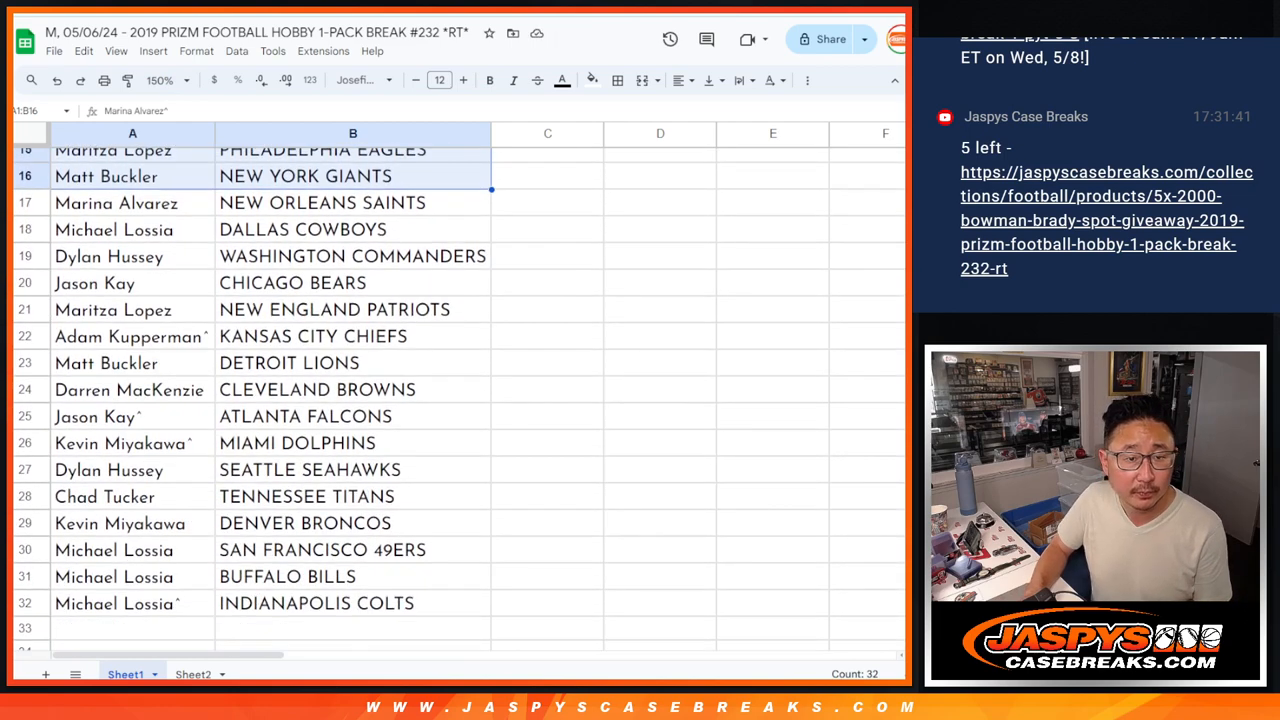
click(132, 202)
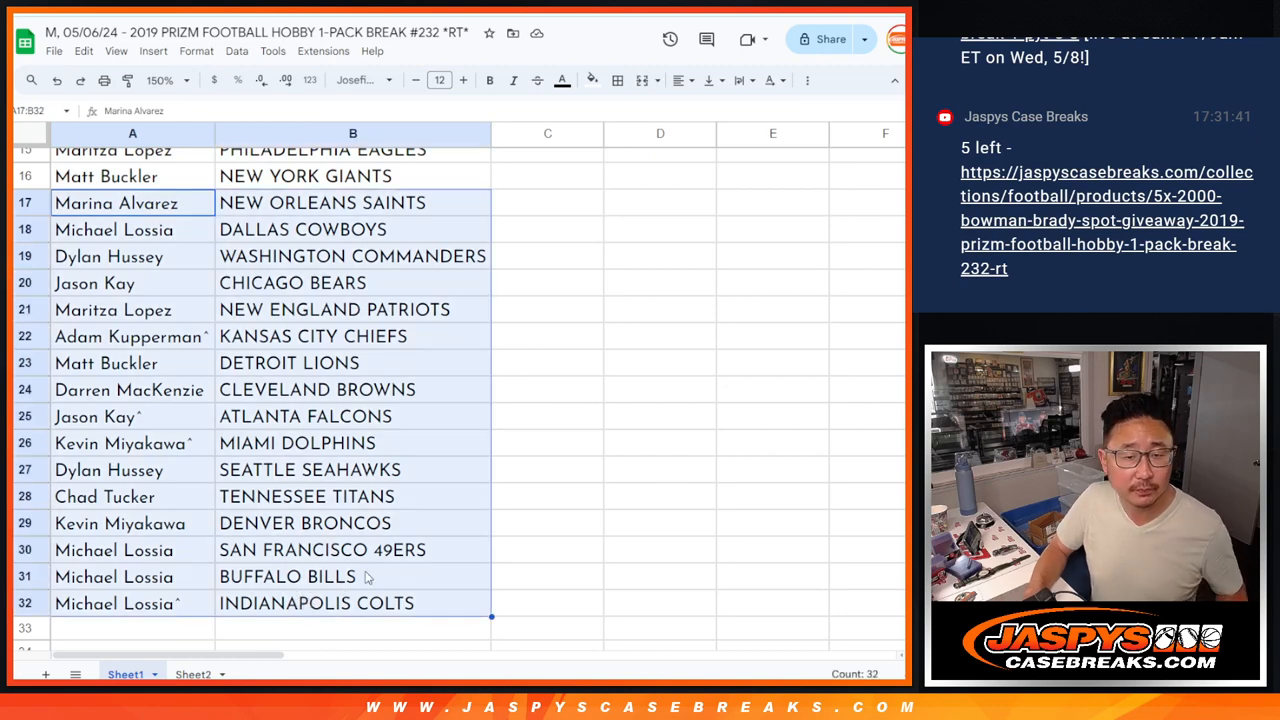
scroll(up, 3)
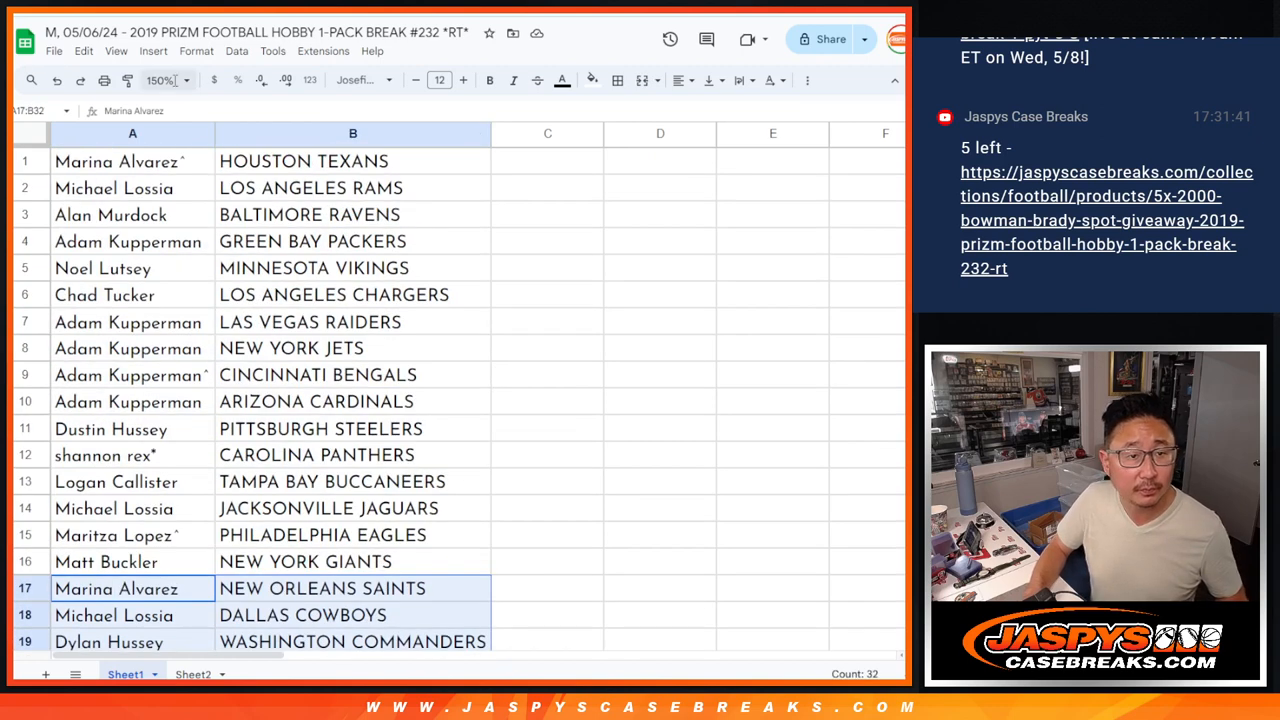
click(165, 80)
text(88)
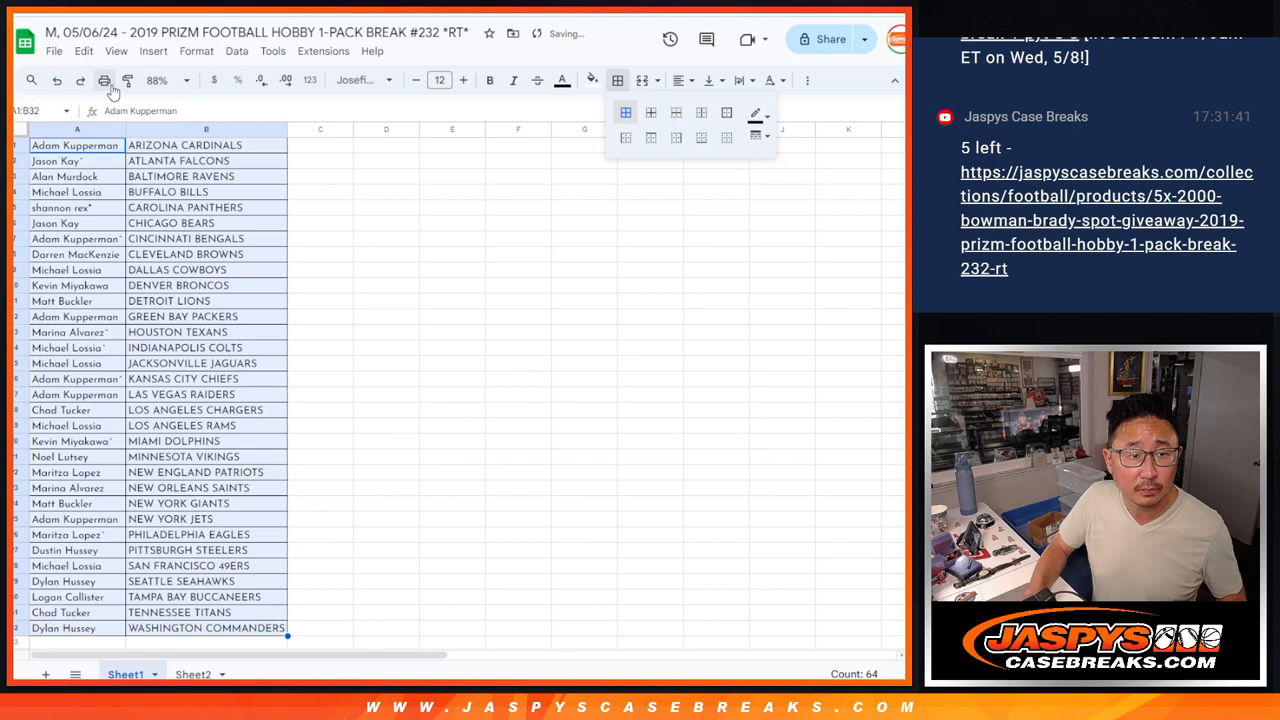
- Print the bordered team list as the current sheet on Letter, Portrait, fit to width
click(104, 80)
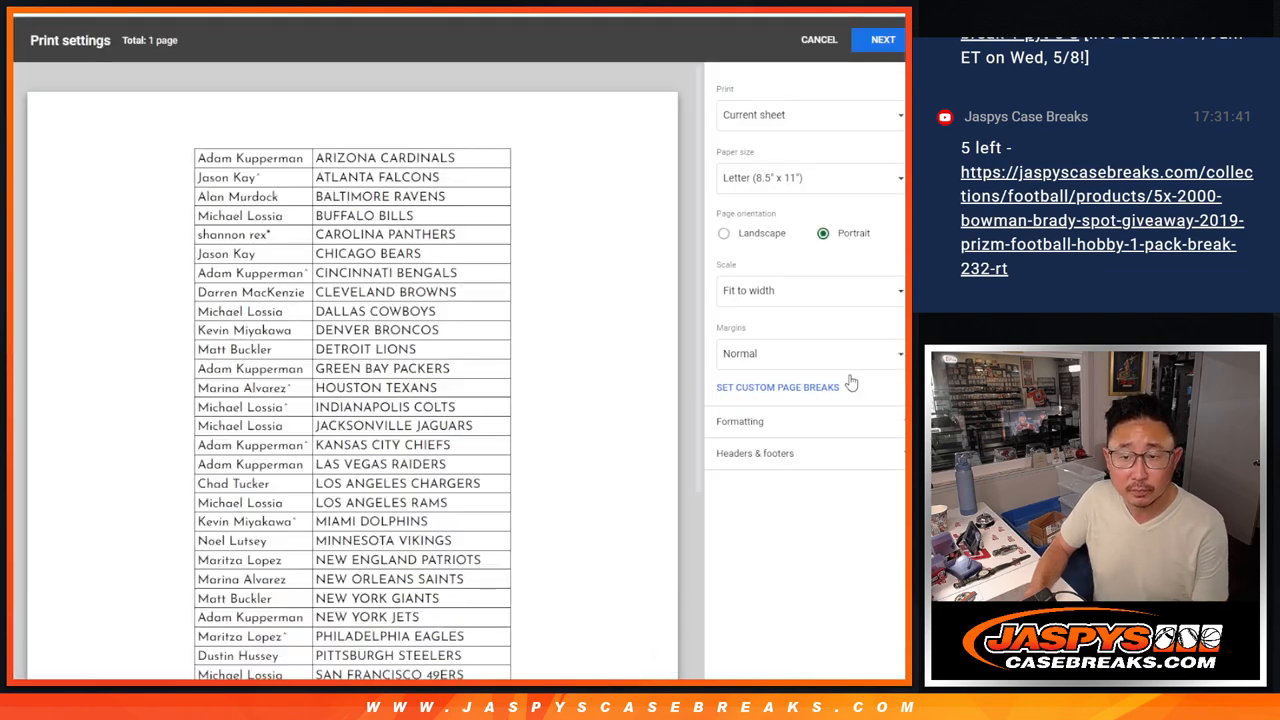
click(818, 39)
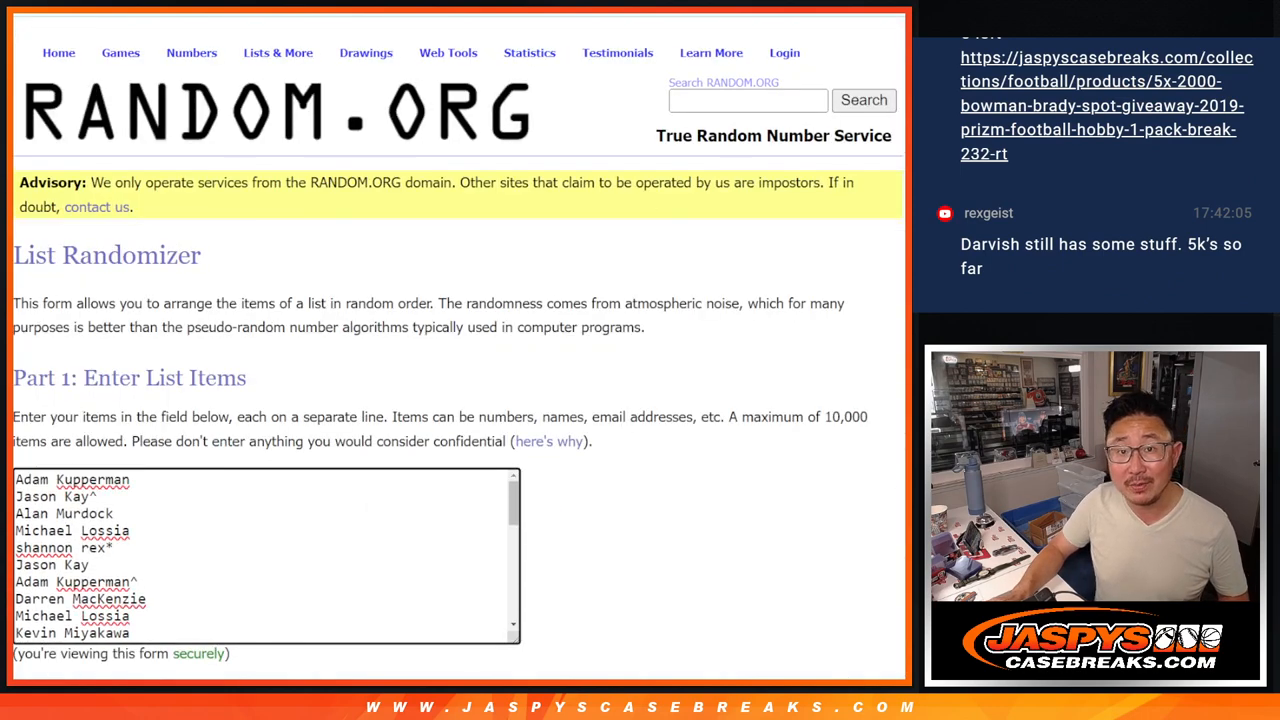
- Roll two dice for 3 and 4, then randomize the 32-name list seven times
click(1105, 105)
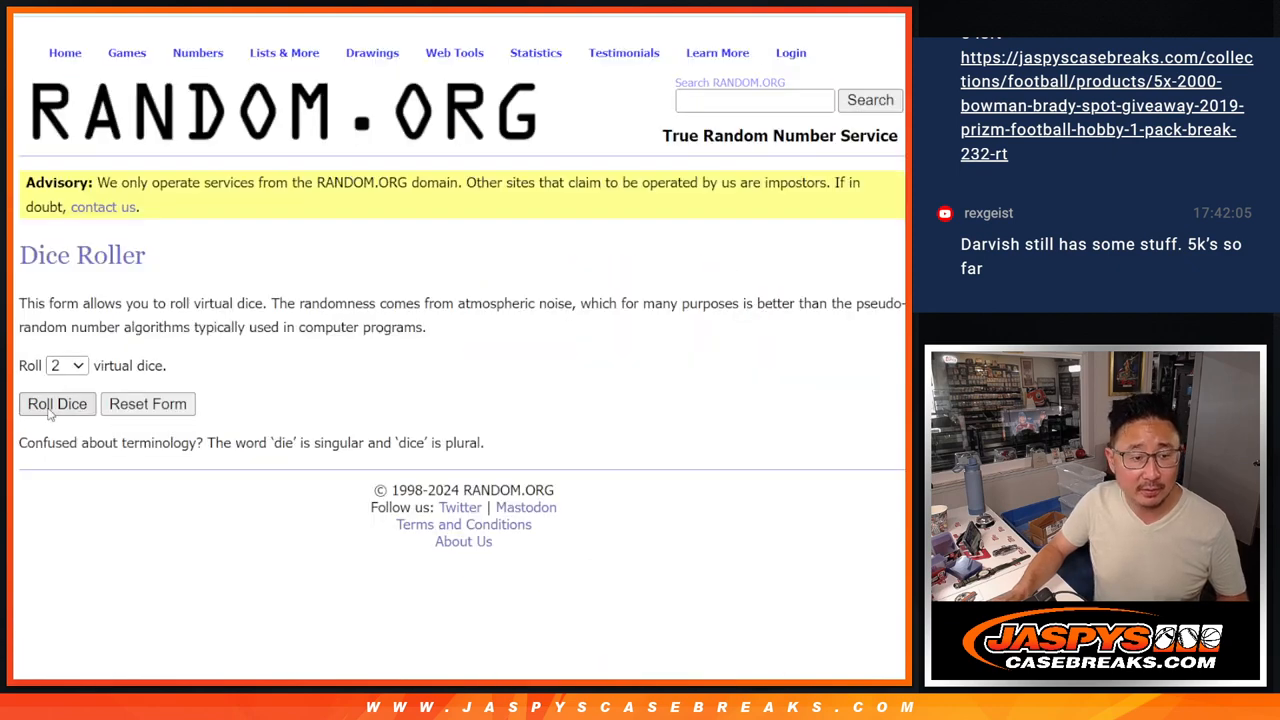
click(57, 403)
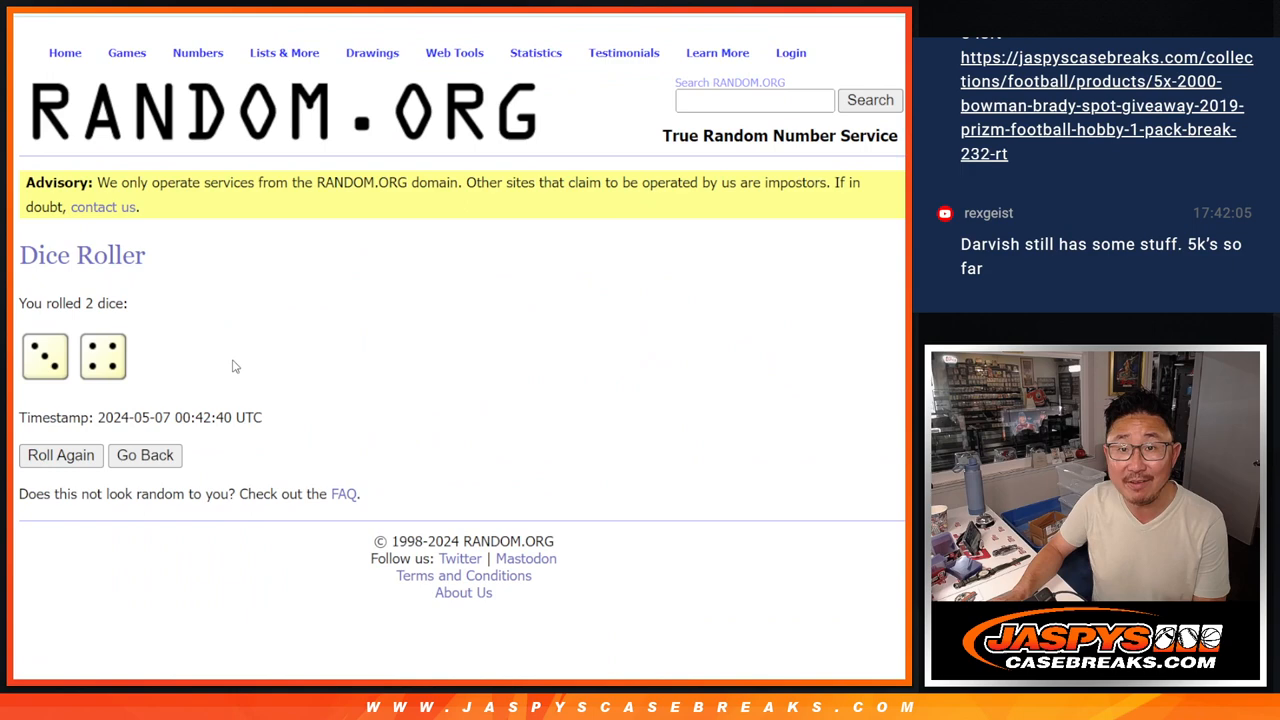
mouse_move(280, 316)
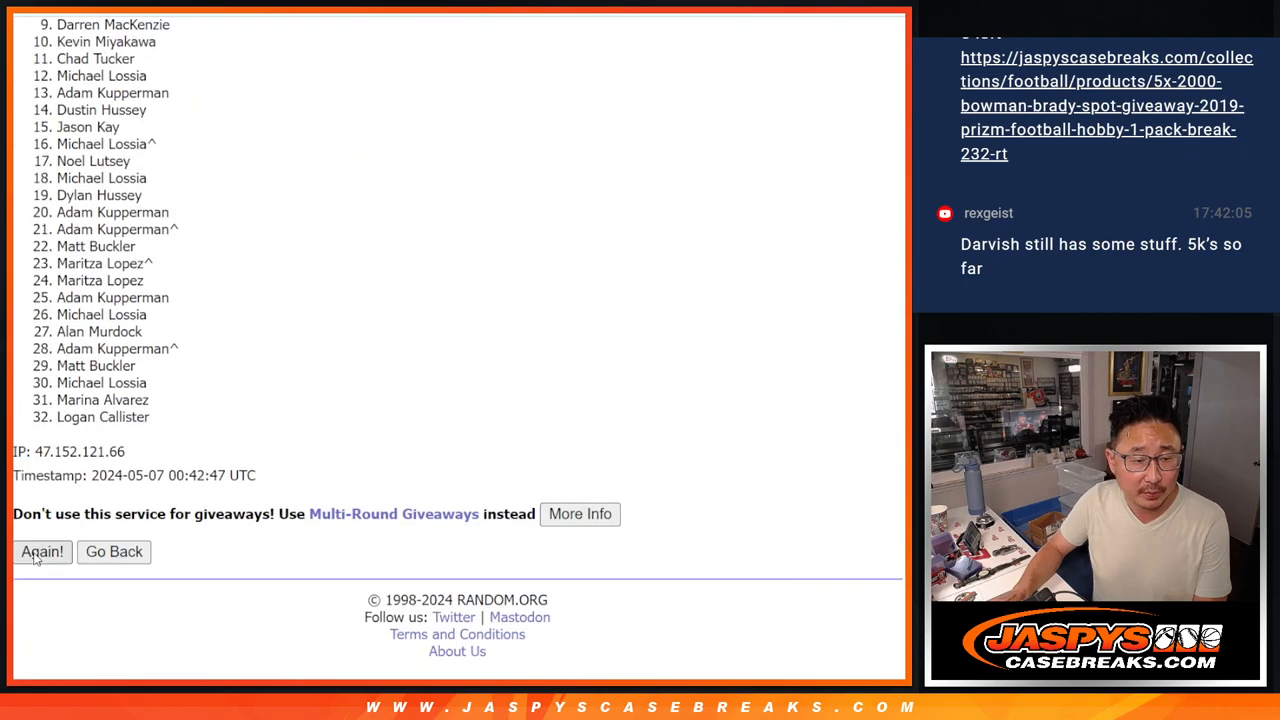
click(42, 551)
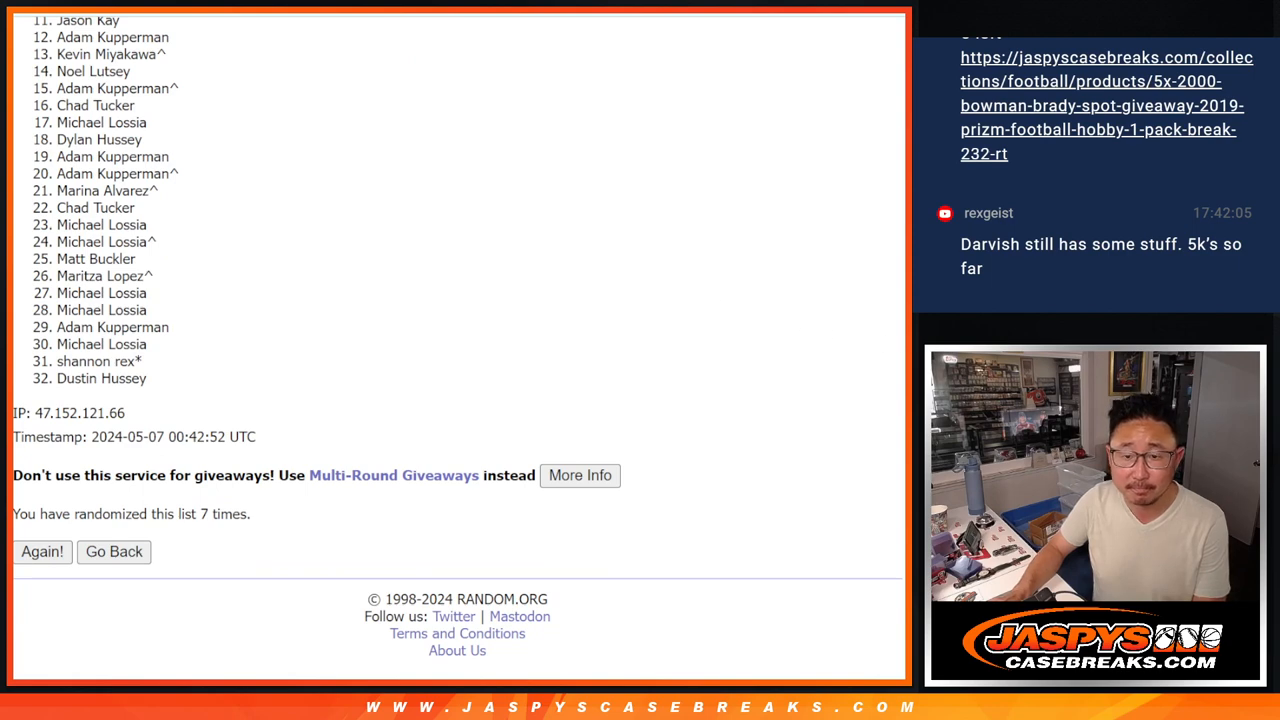
scroll(up, 3)
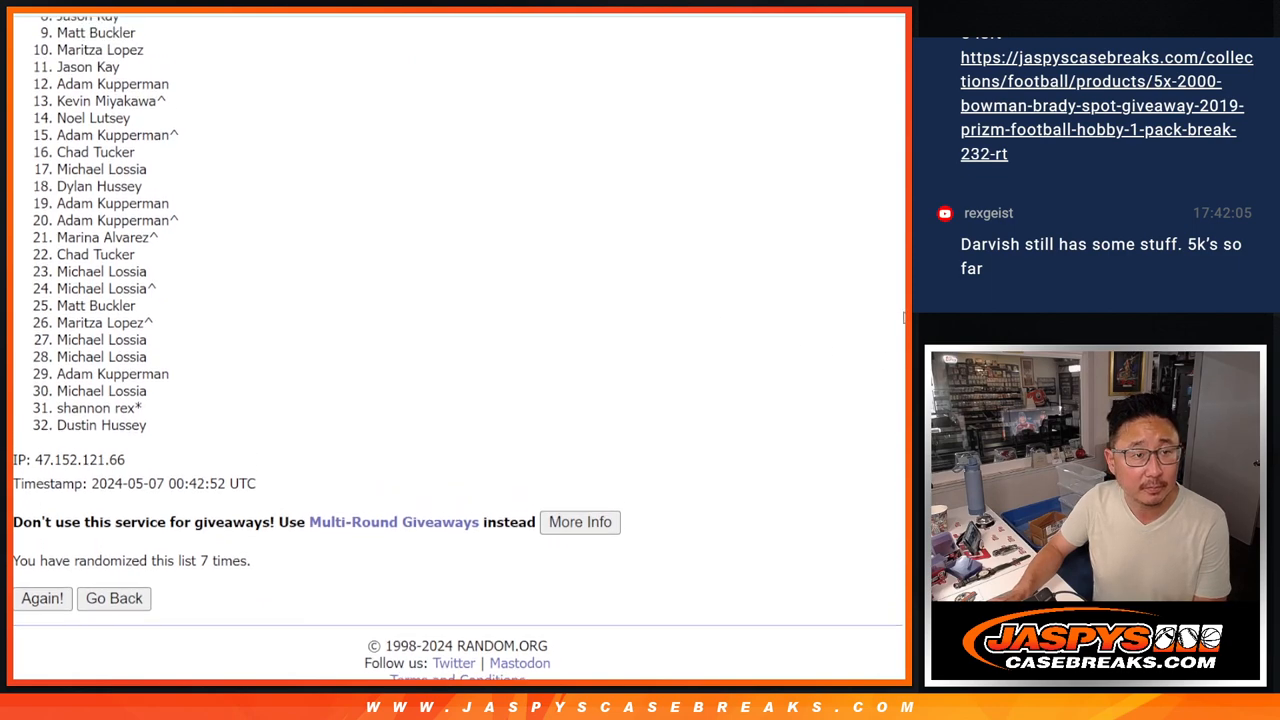
scroll(up, 3)
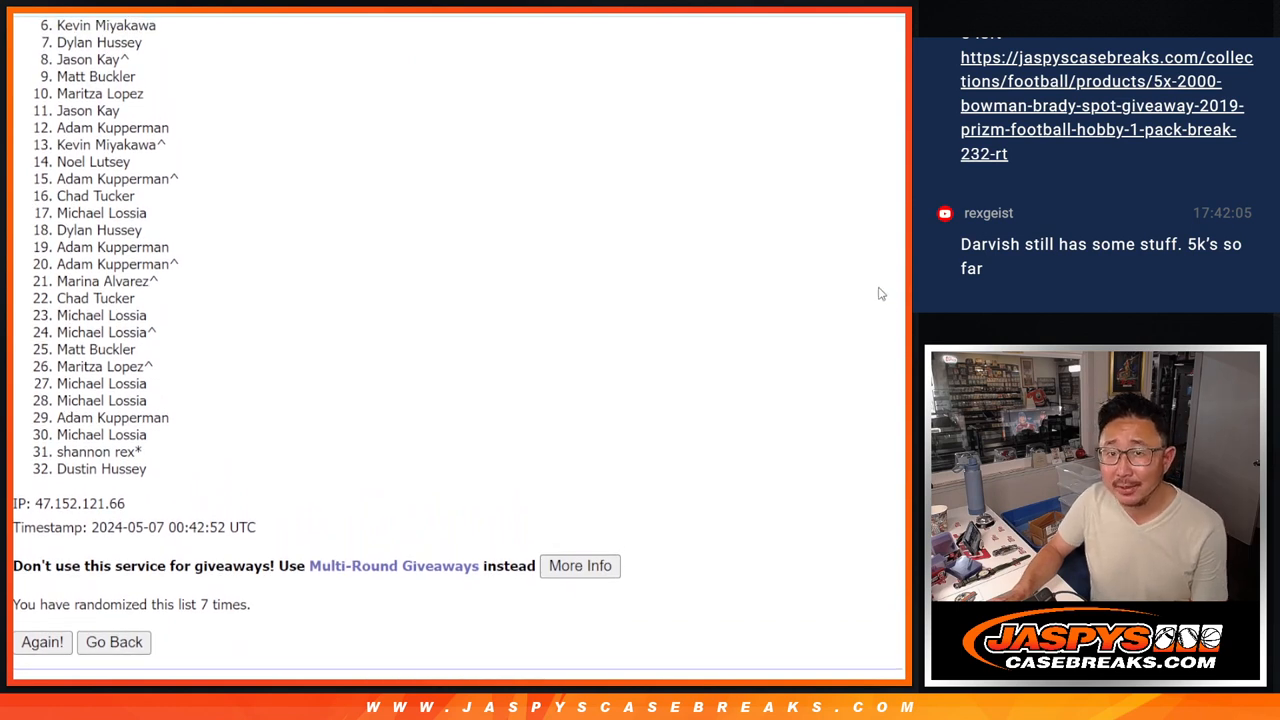
mouse_move(503, 230)
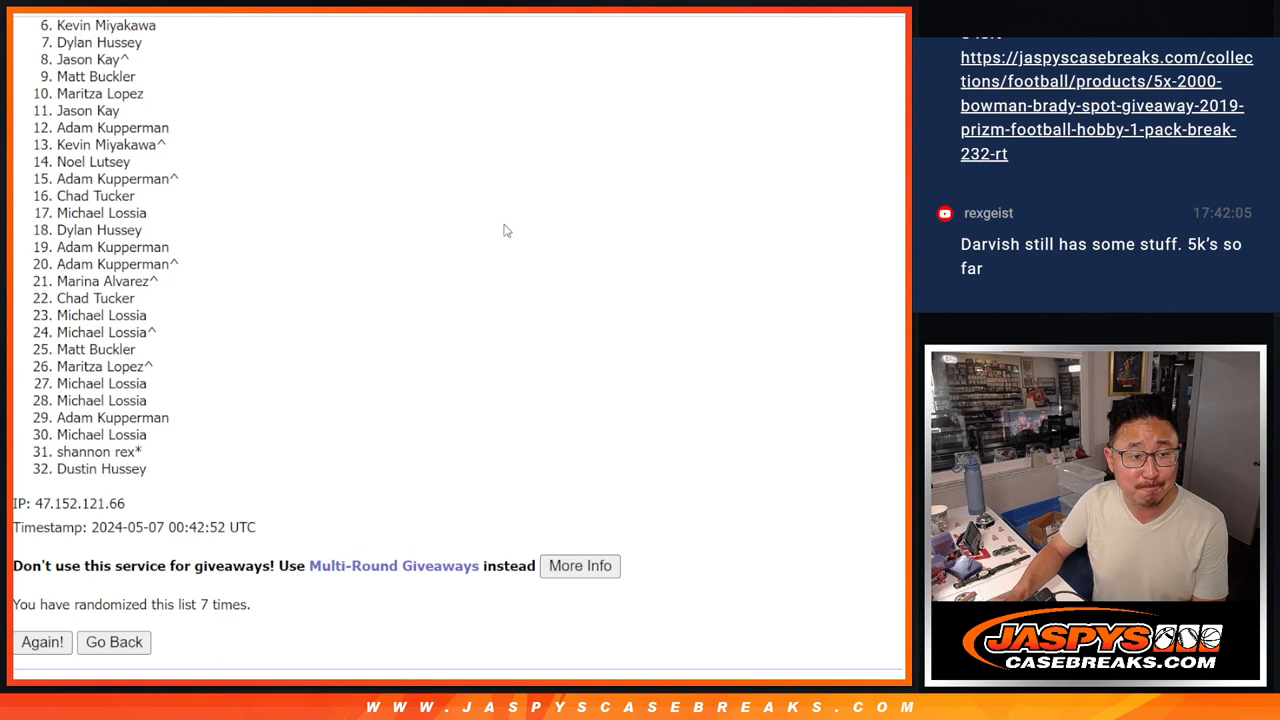
mouse_move(186, 146)
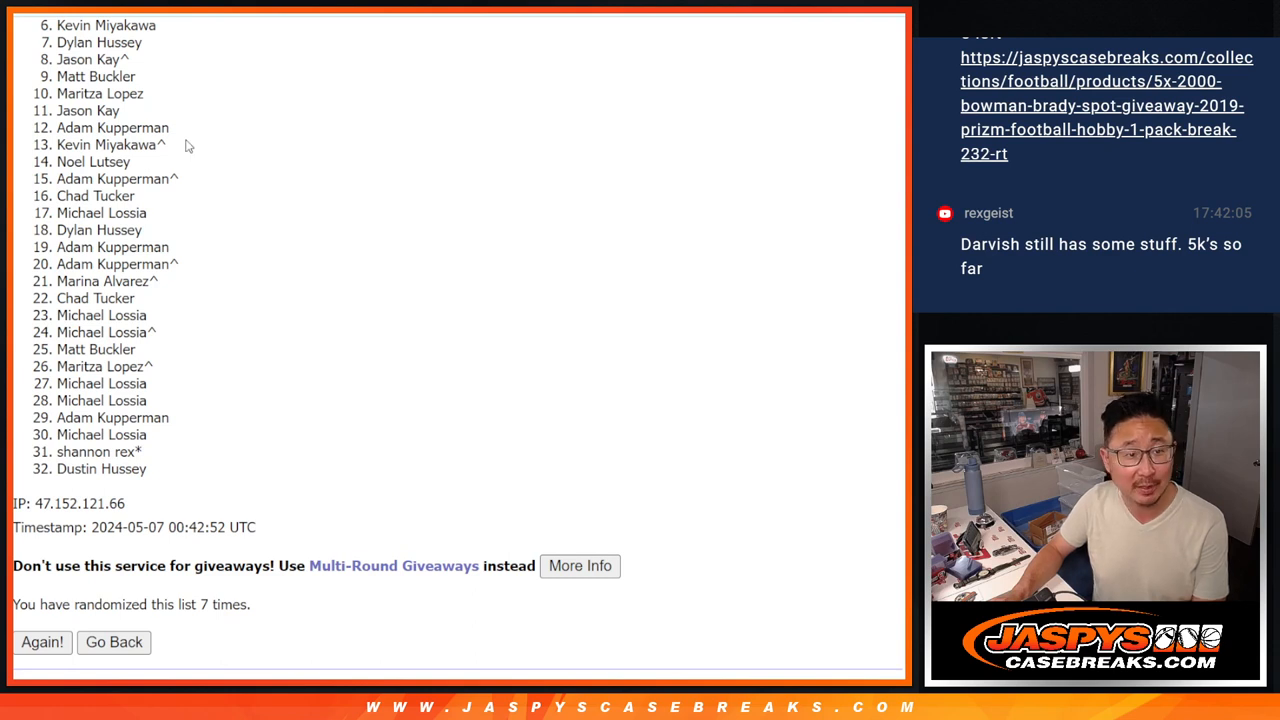
mouse_move(625, 347)
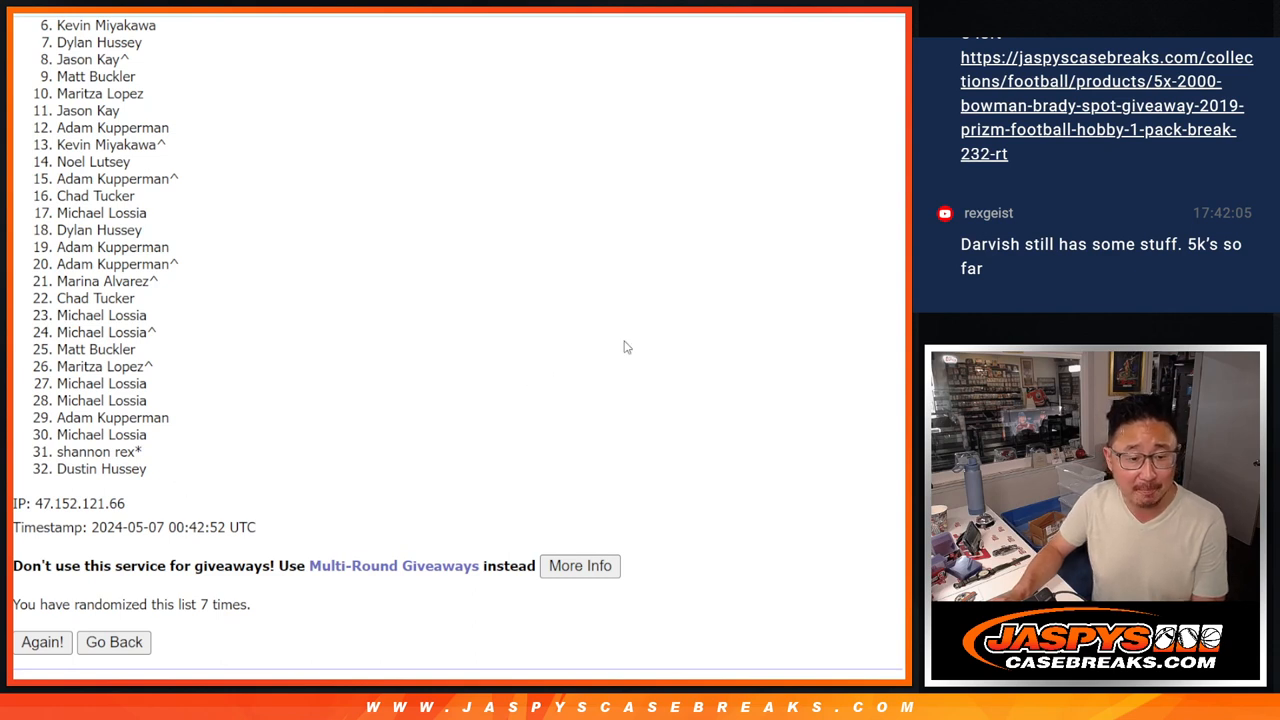
mouse_move(690, 35)
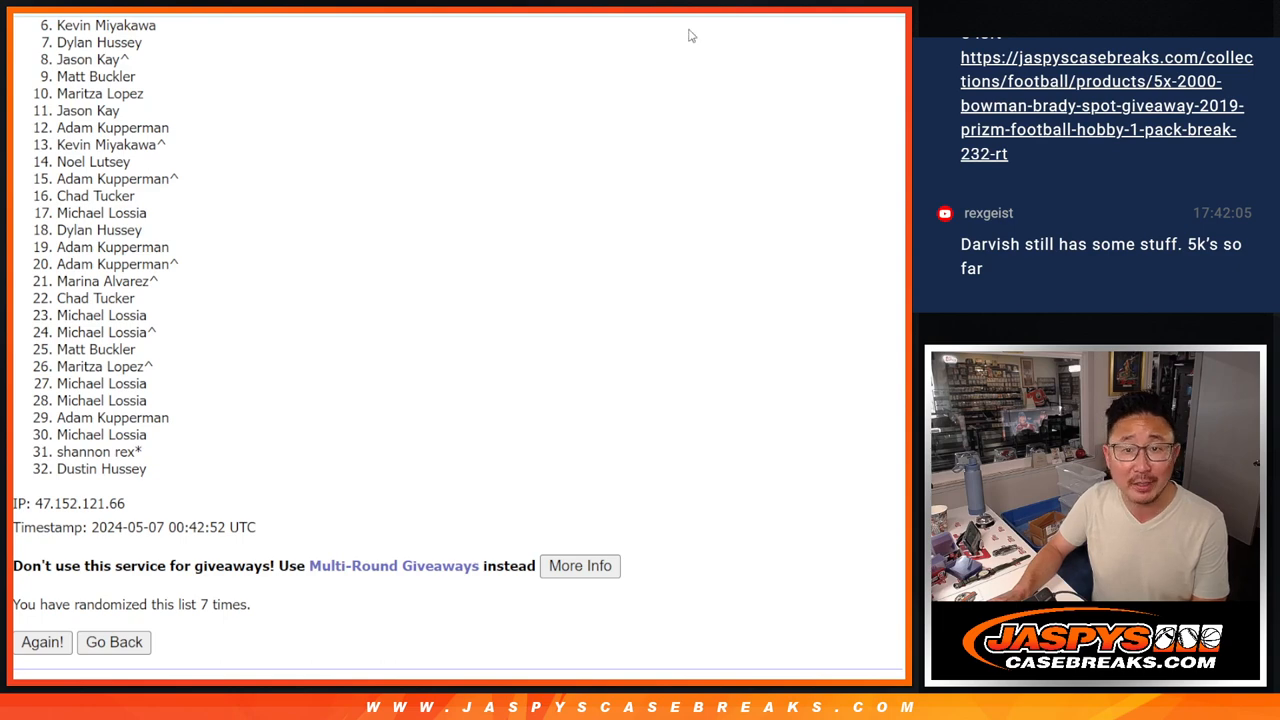
mouse_move(880, 282)
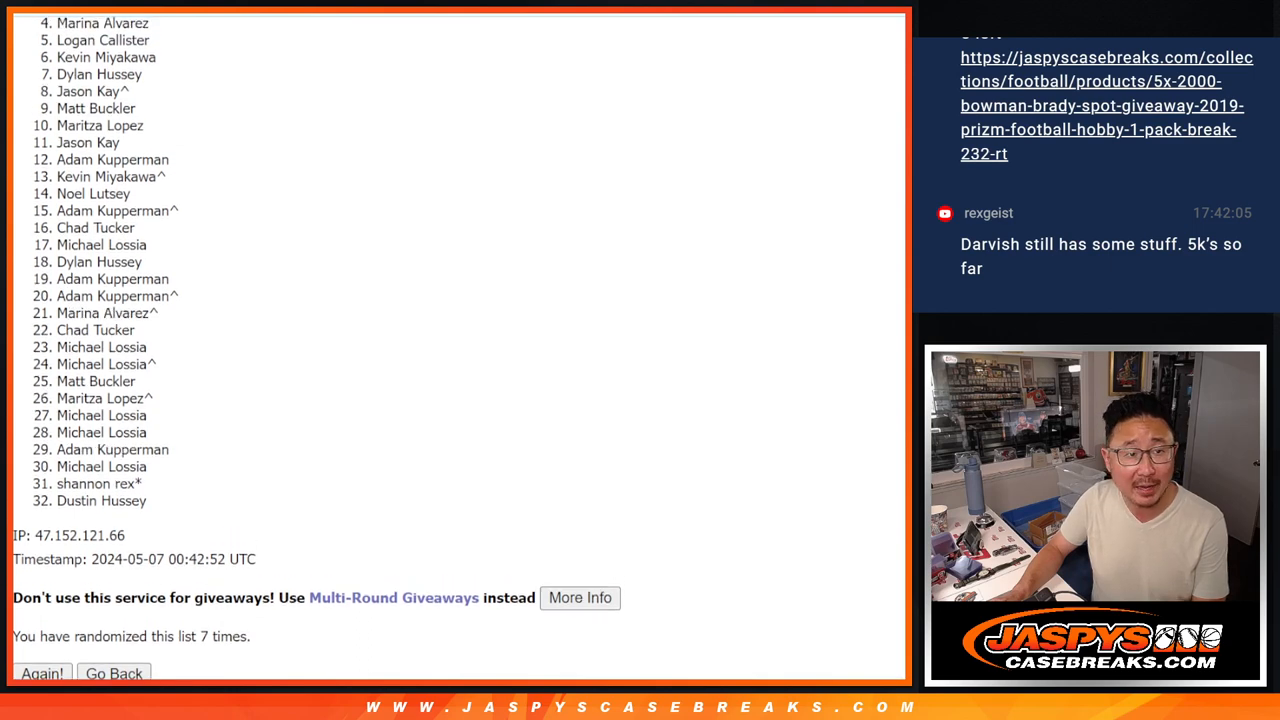
scroll(up, 3)
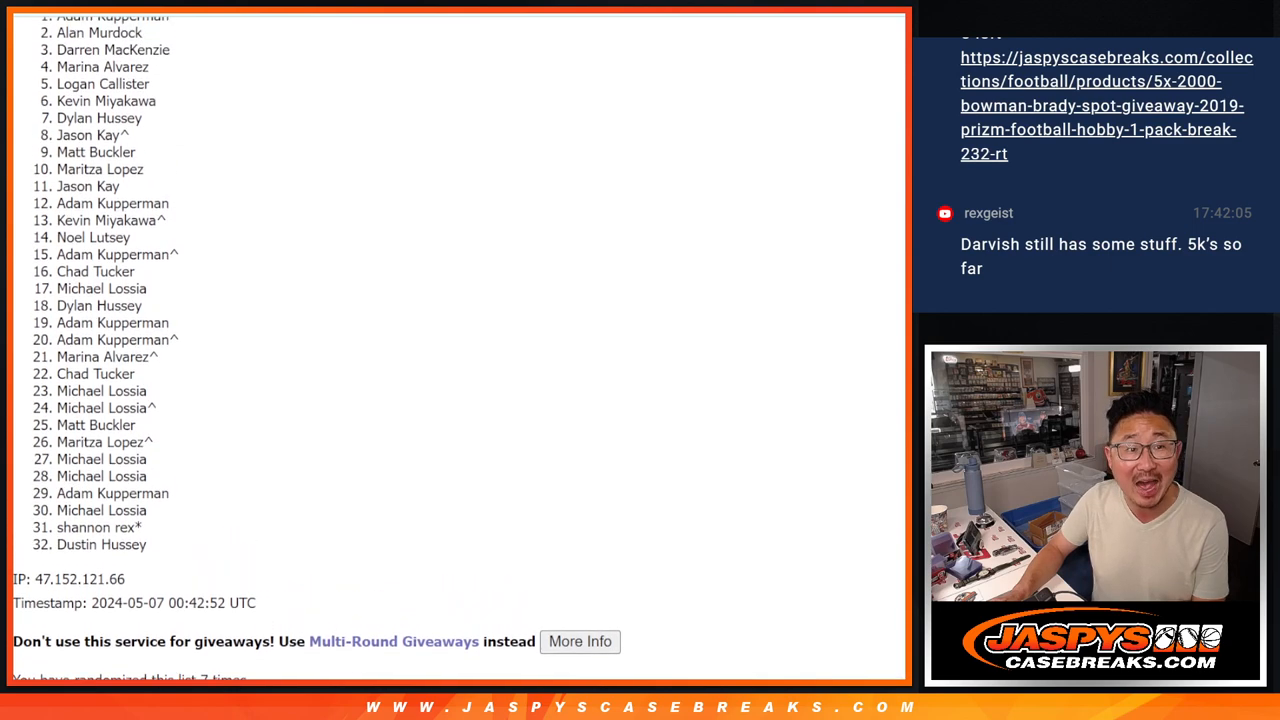